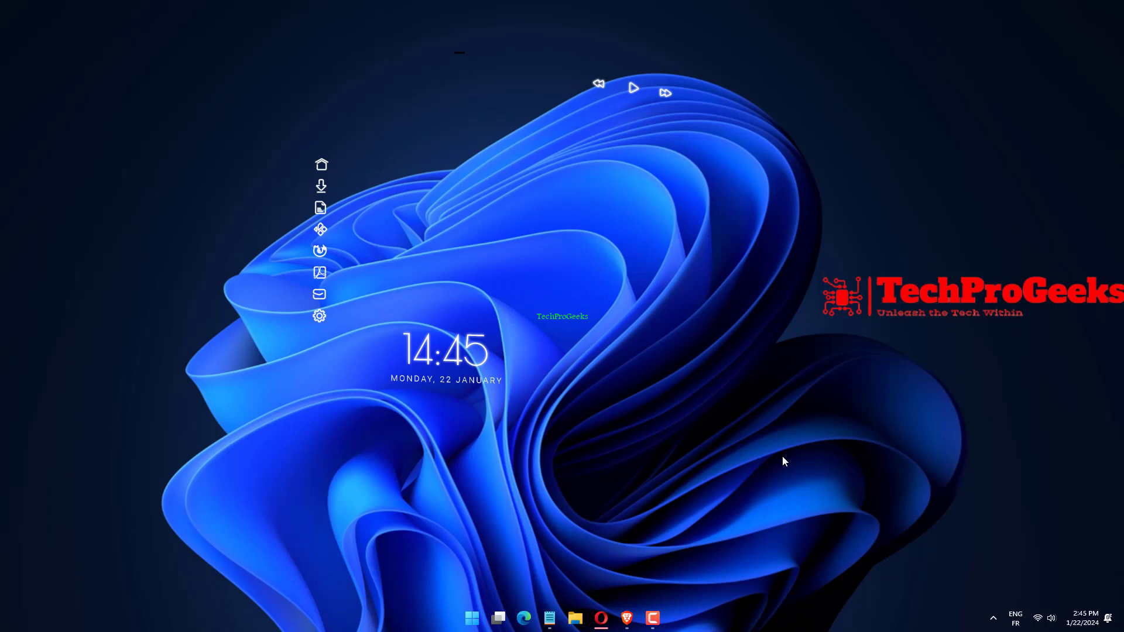
- Open the all-users Startup folder, then close its empty window
click(574, 619)
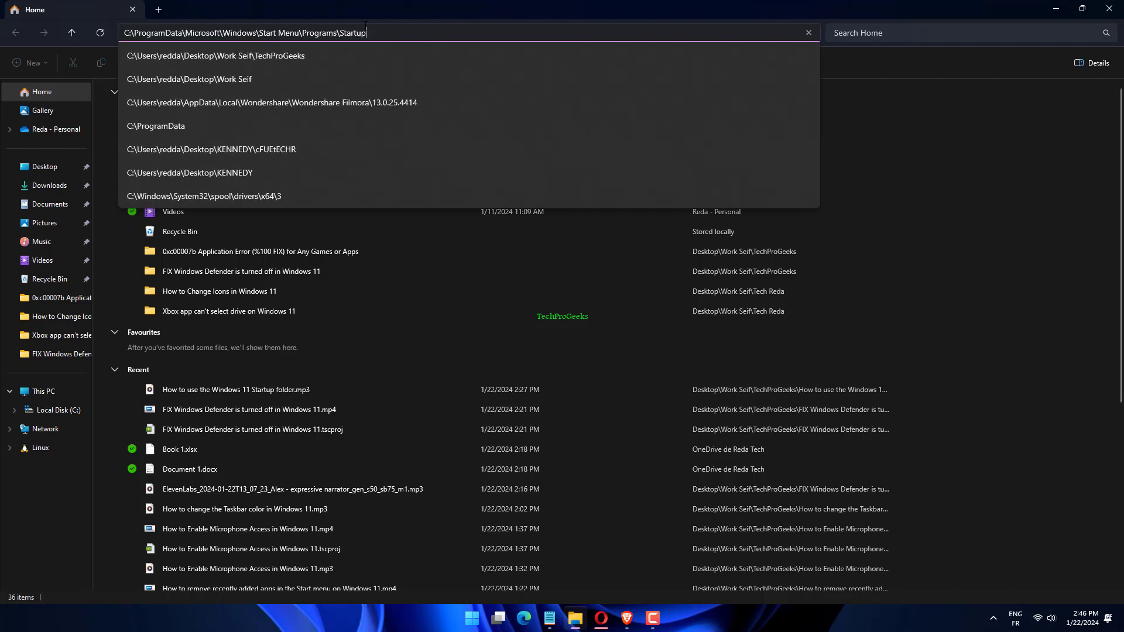
key(enter)
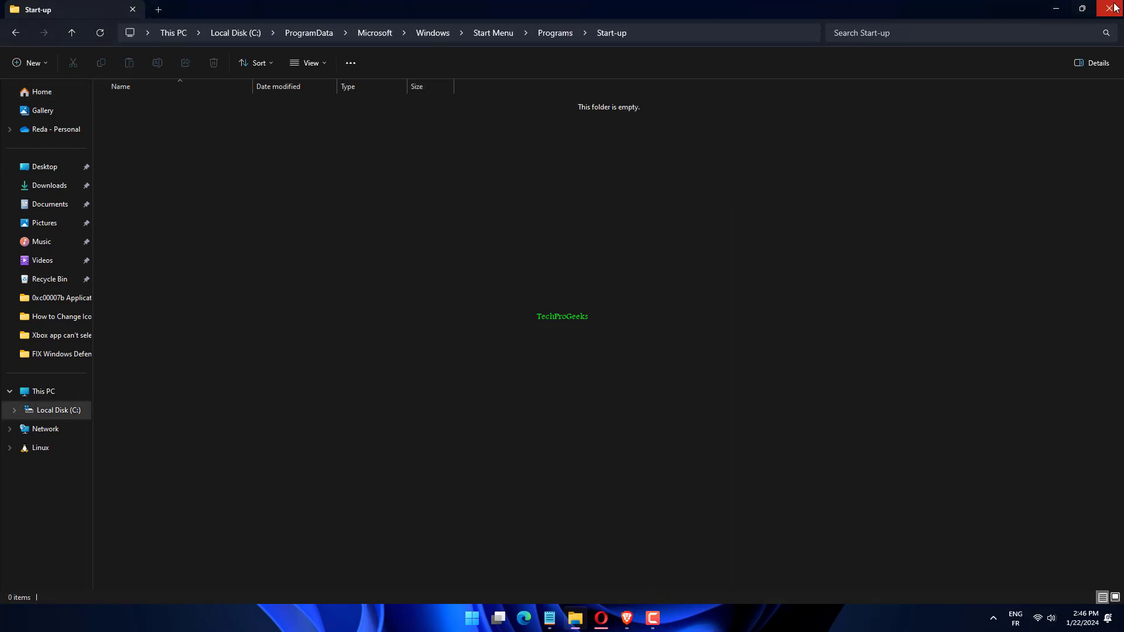
click(1115, 8)
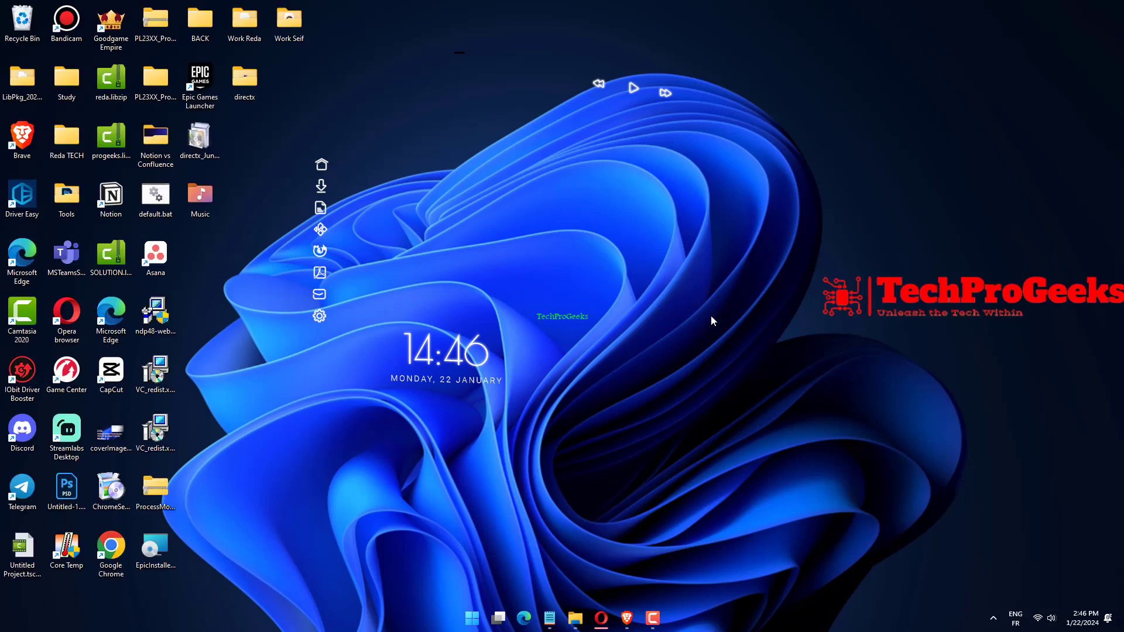
- From the desktop's New > Shortcut, browse to Google Chrome and finish the shortcut named Google Chrome
right_click(713, 320)
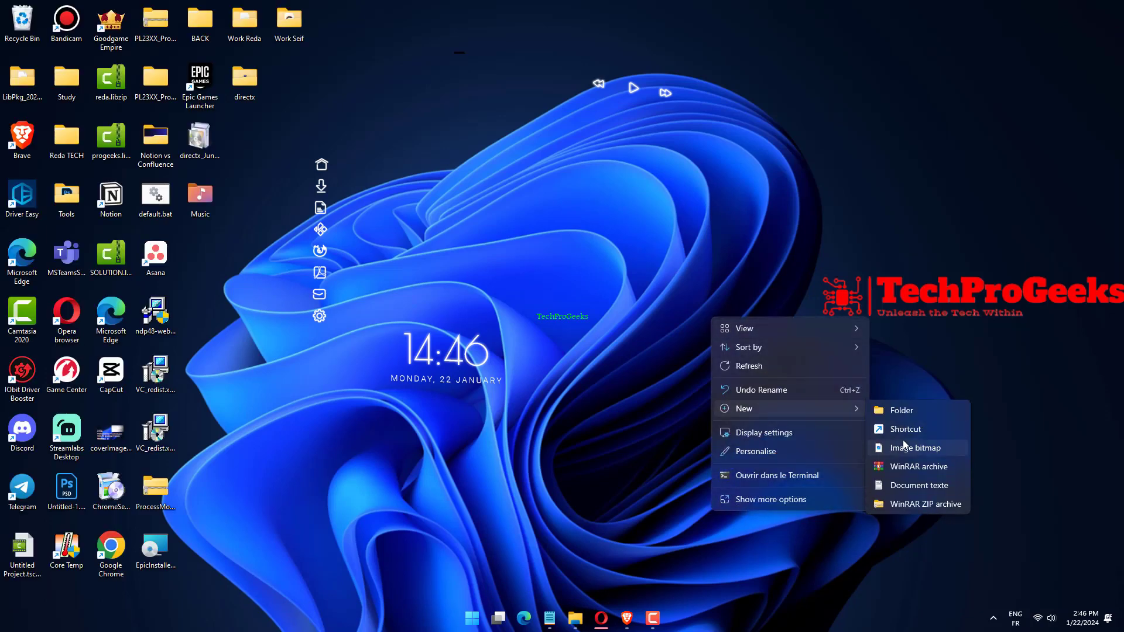
click(906, 429)
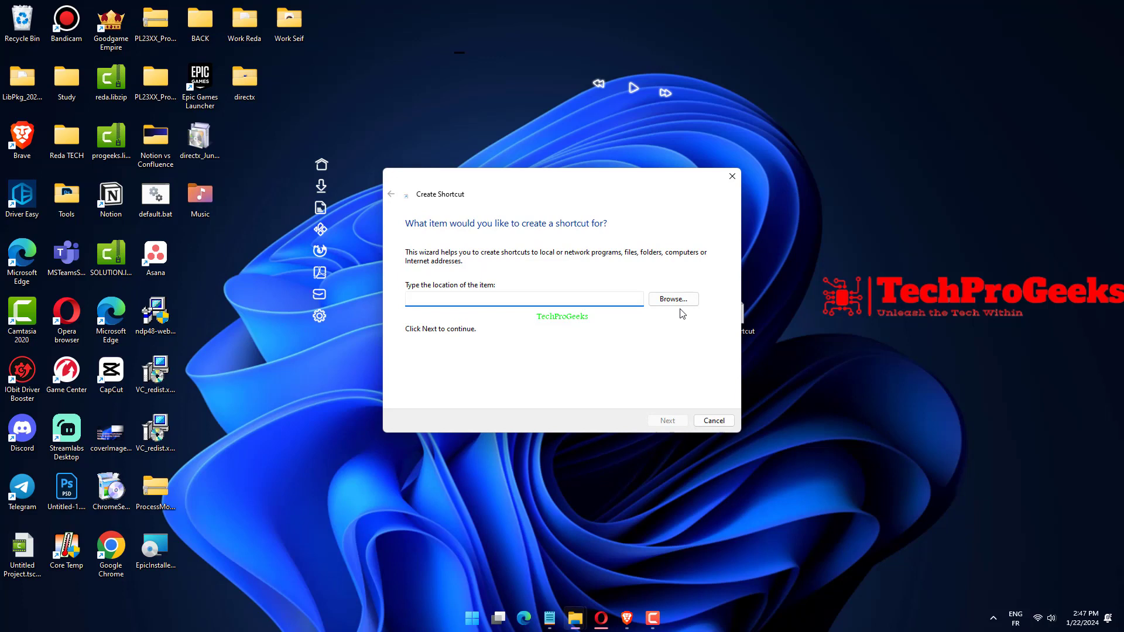
click(673, 299)
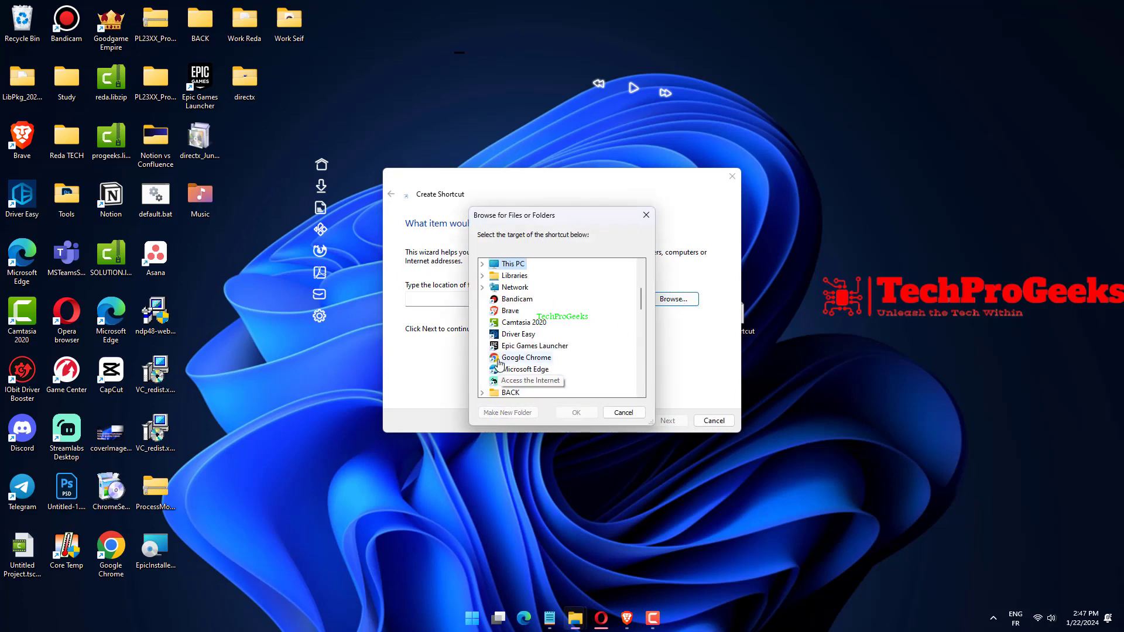
click(527, 357)
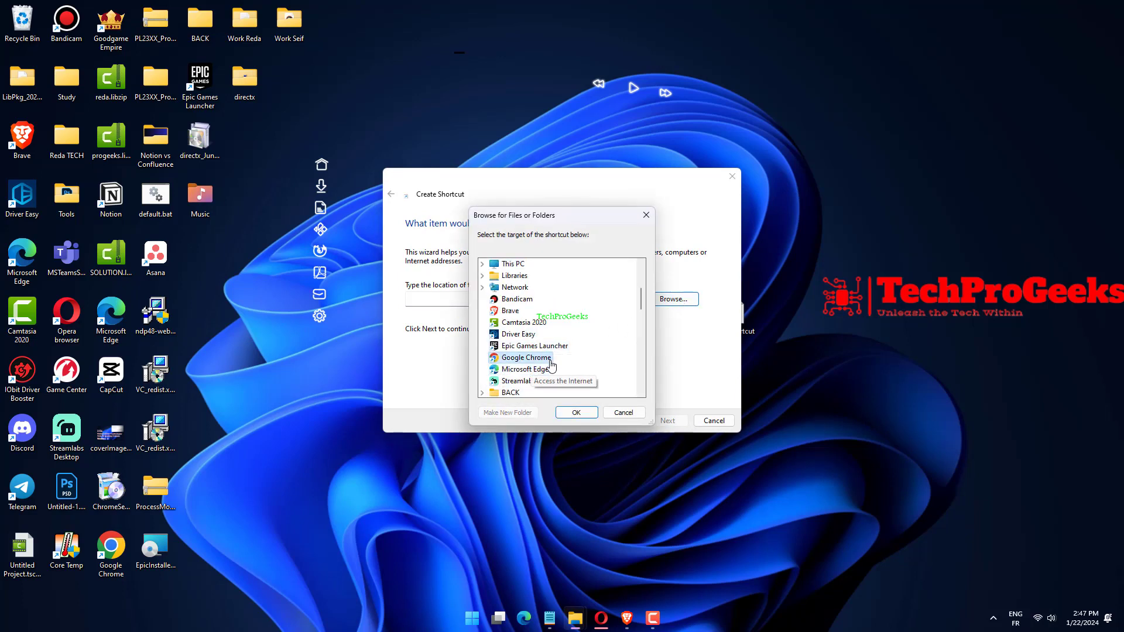
click(575, 412)
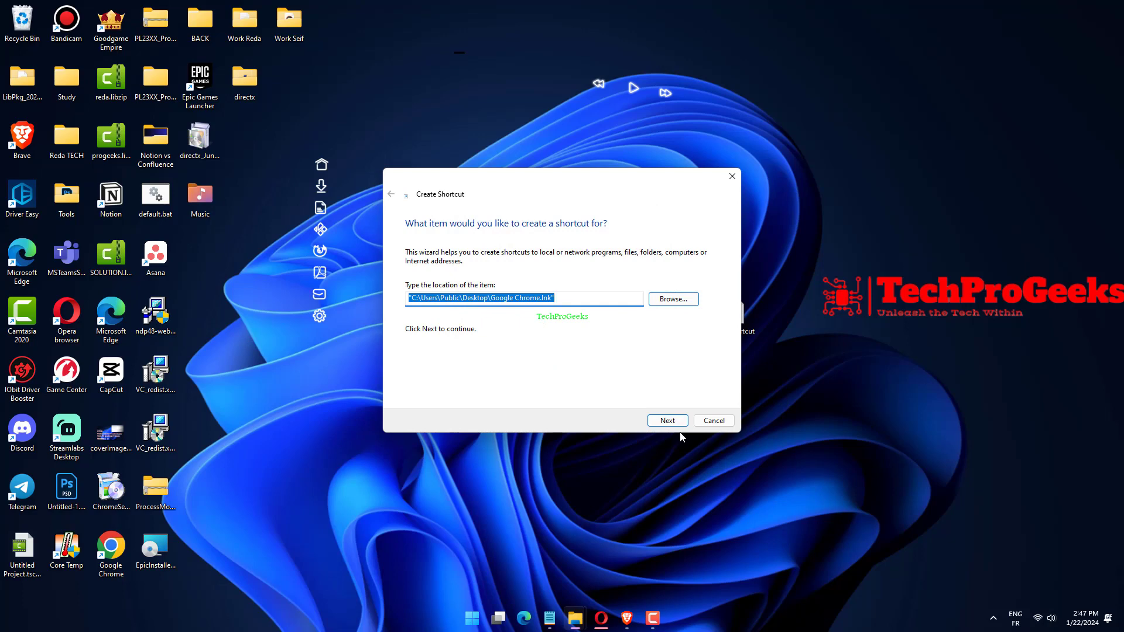
click(666, 421)
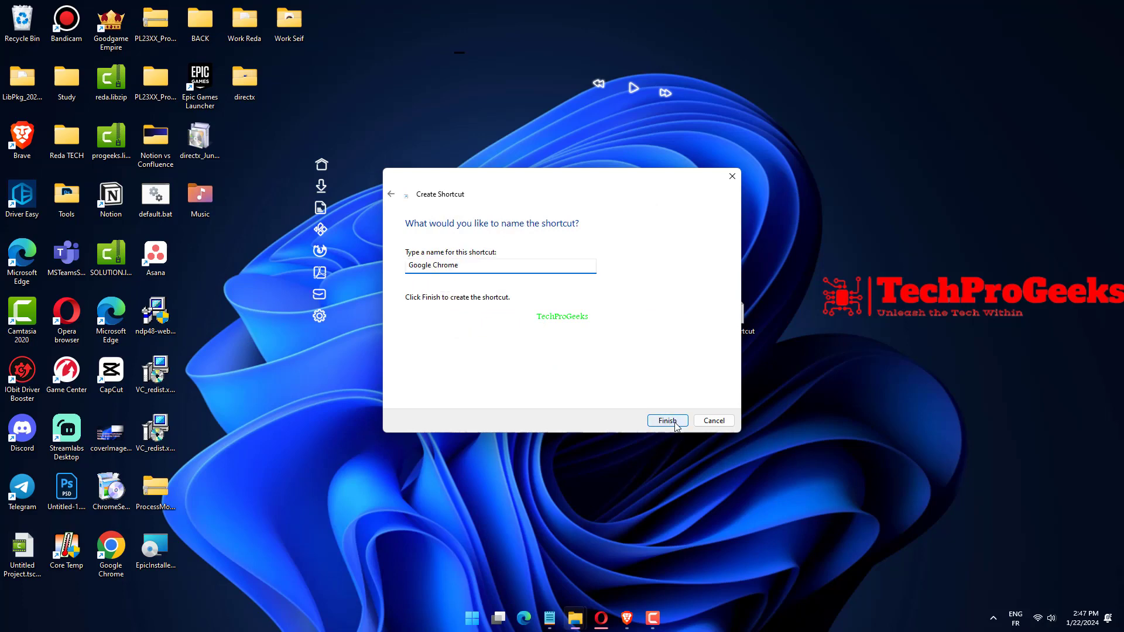
click(666, 421)
text(shell:startup)
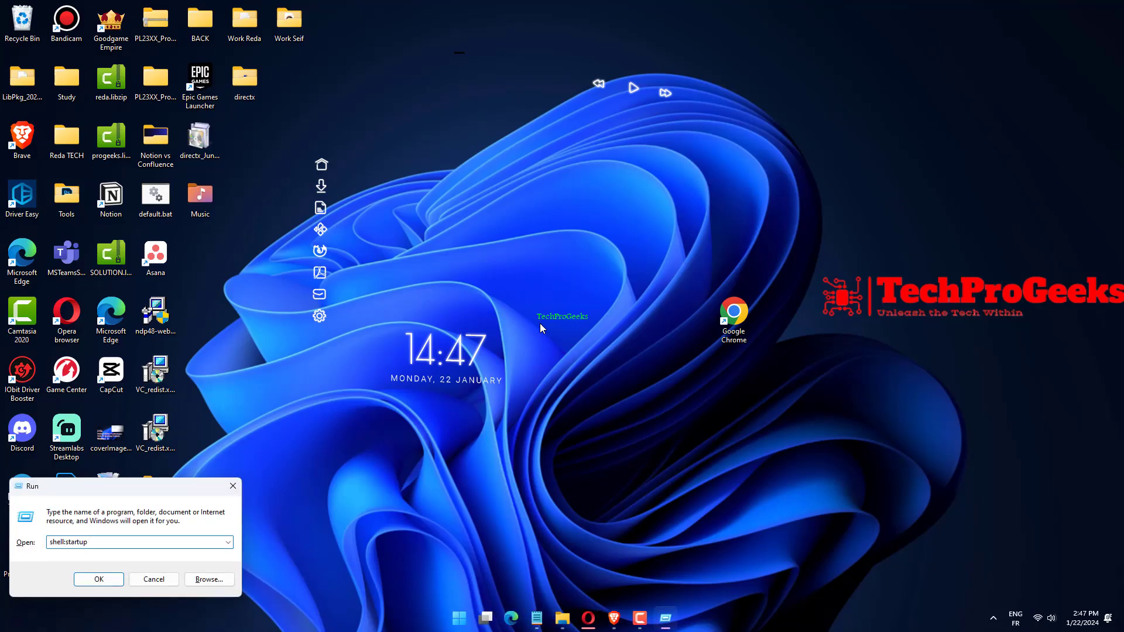
- Run shell:startup to open the personal Start-up folder holding the Rainmeter and RemotePC shortcuts
click(99, 579)
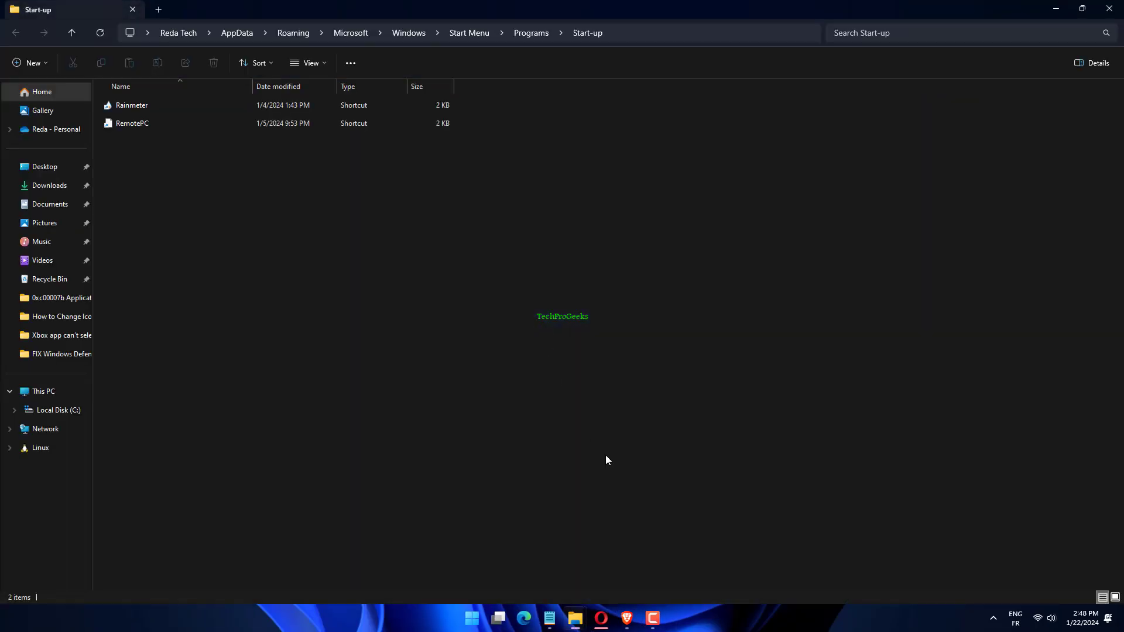